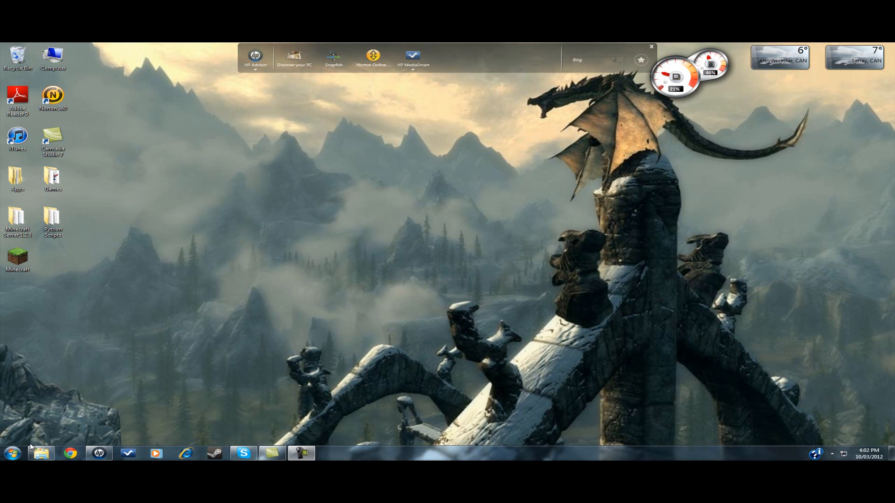
pyautogui.moveTo(121, 349)
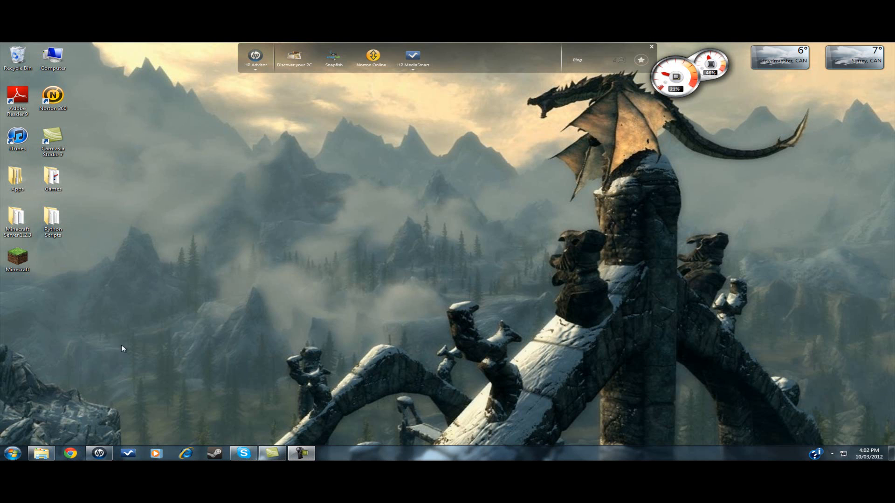
# - Close the HP toolbar gadget, dismiss the desktop context menu, and open the Start menu
pyautogui.click(69, 453)
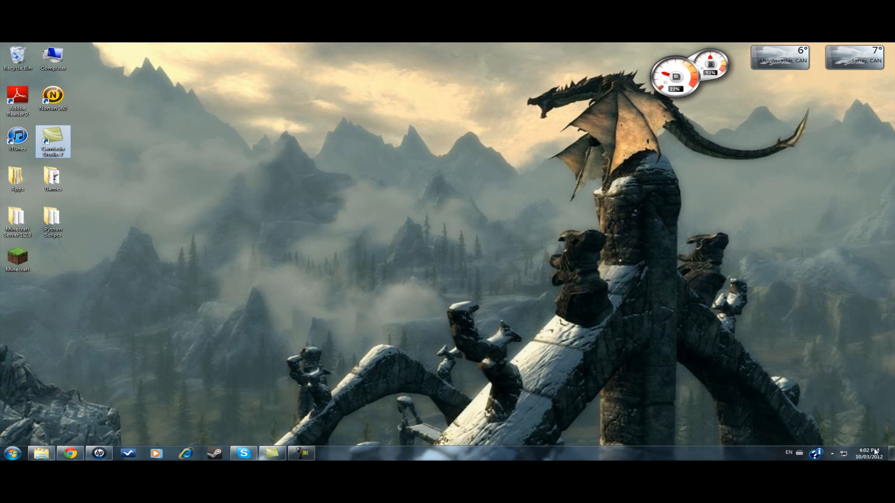
pyautogui.rightClick(189, 353)
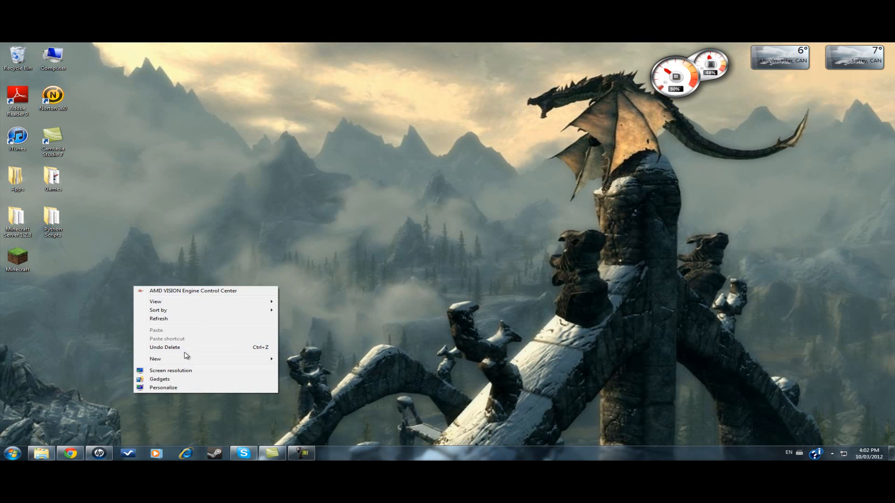
pyautogui.click(11, 453)
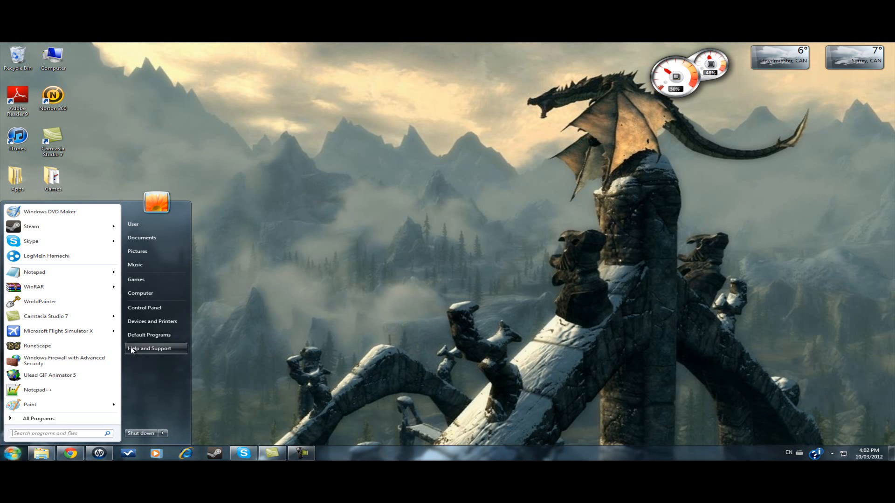
# - Check Minecraft's allowed-program entries in Windows Firewall, then return to the firewall overview
pyautogui.click(145, 307)
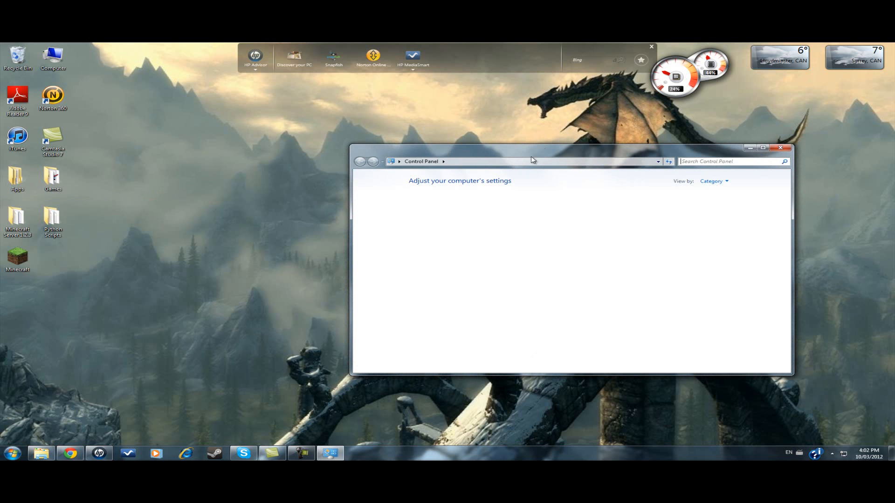
pyautogui.click(762, 148)
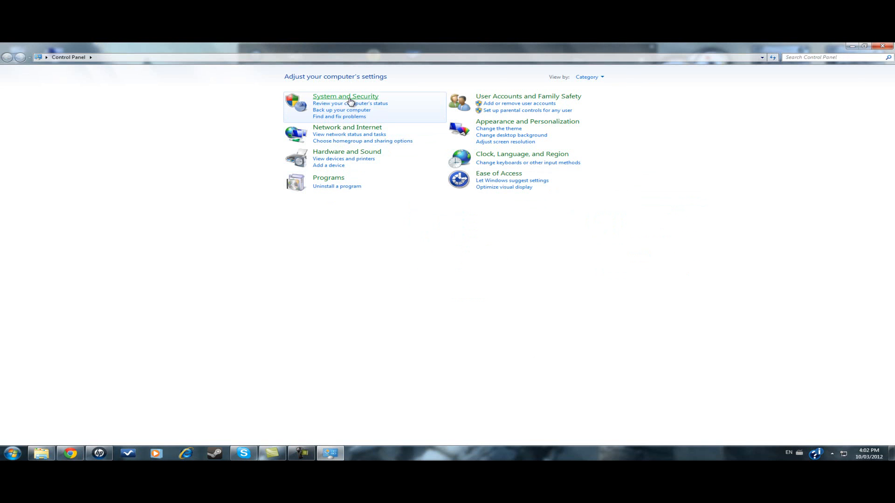
pyautogui.click(345, 96)
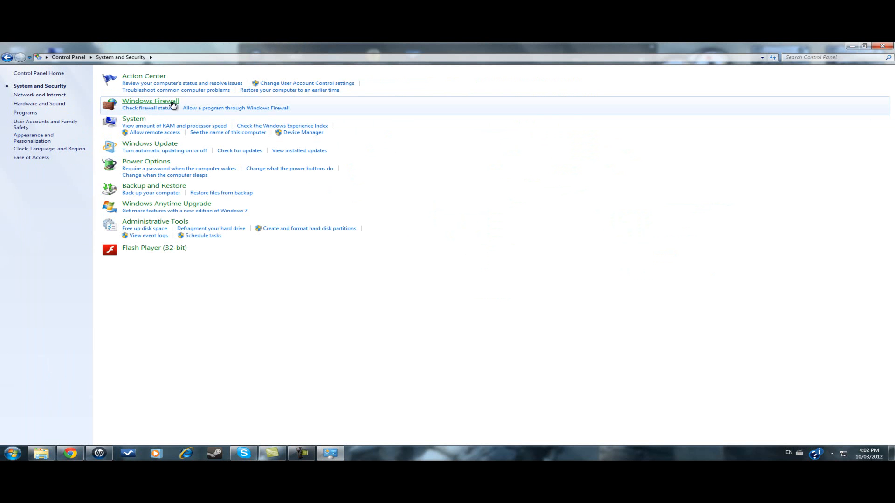
pyautogui.click(235, 108)
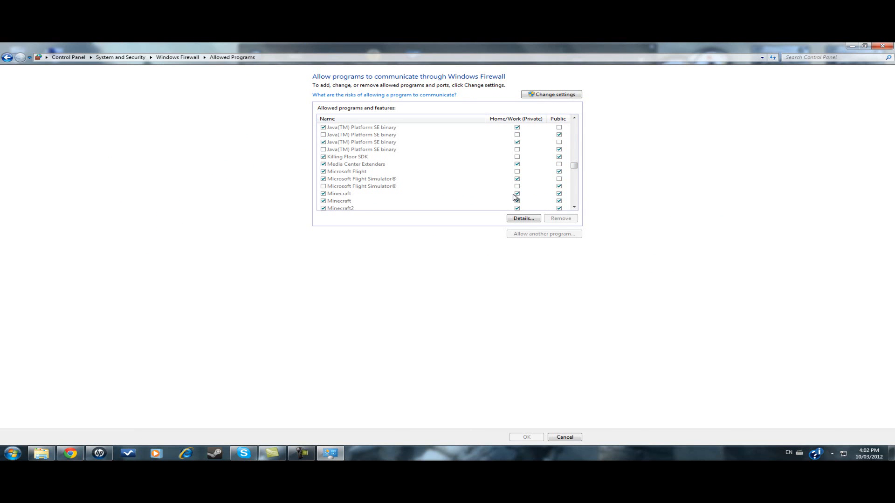
pyautogui.moveTo(503, 240)
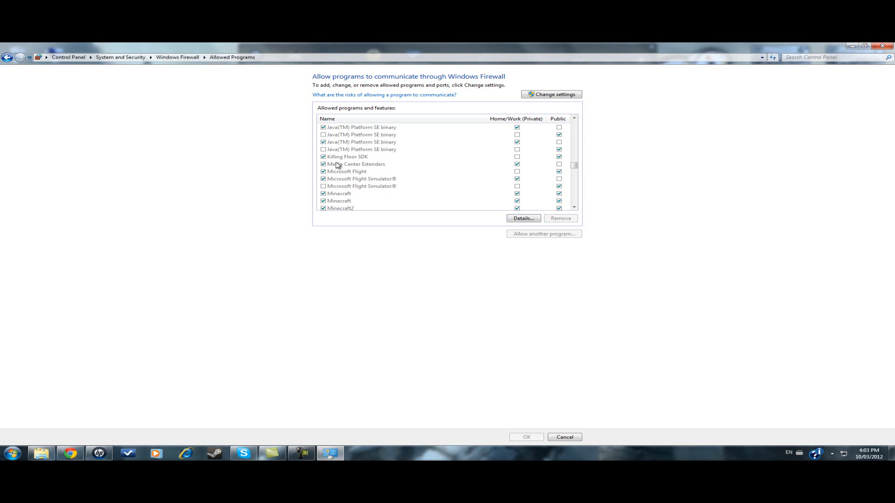
pyautogui.click(339, 193)
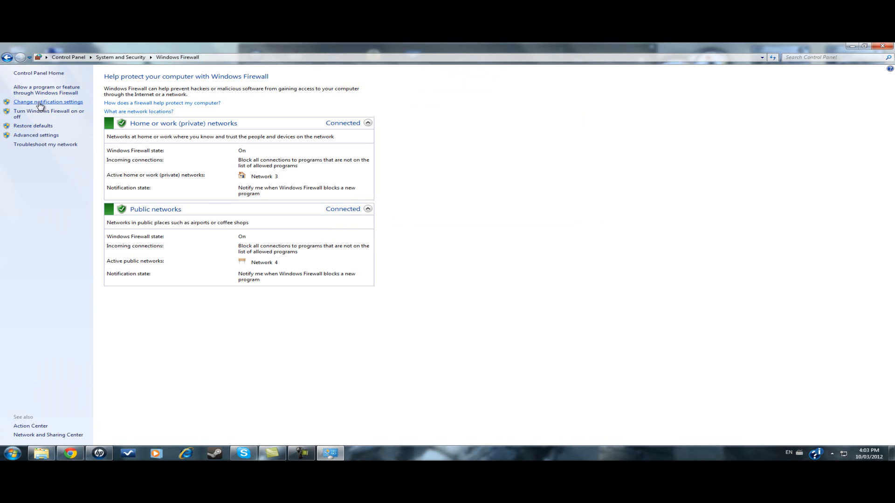
pyautogui.moveTo(36, 138)
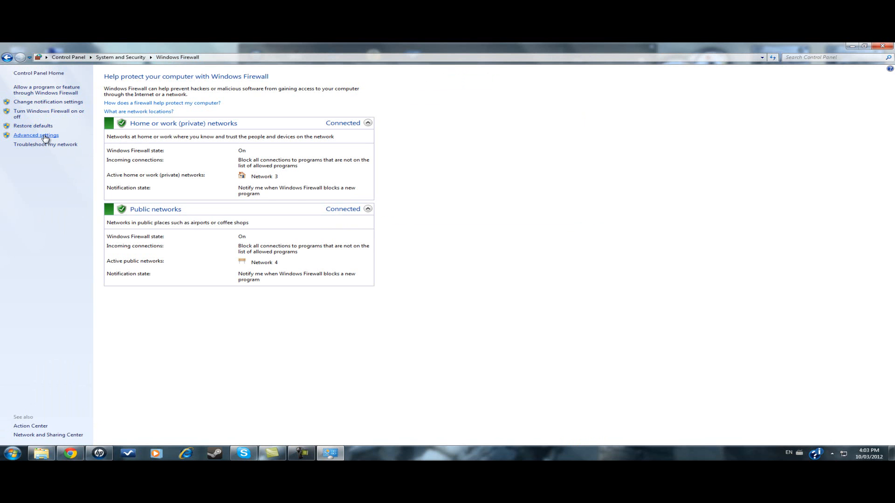
# - Browse the inbound rules, then show the outbound rules with Minecraft and Minecraft2
pyautogui.click(36, 135)
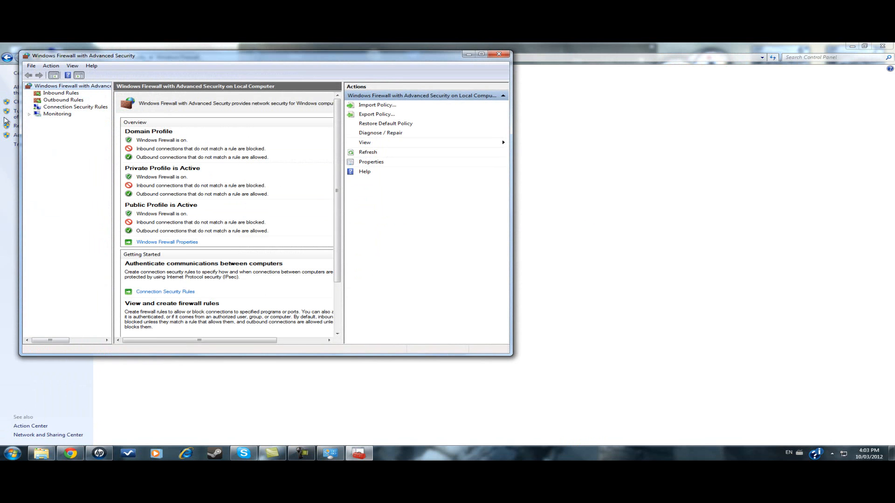
pyautogui.click(61, 93)
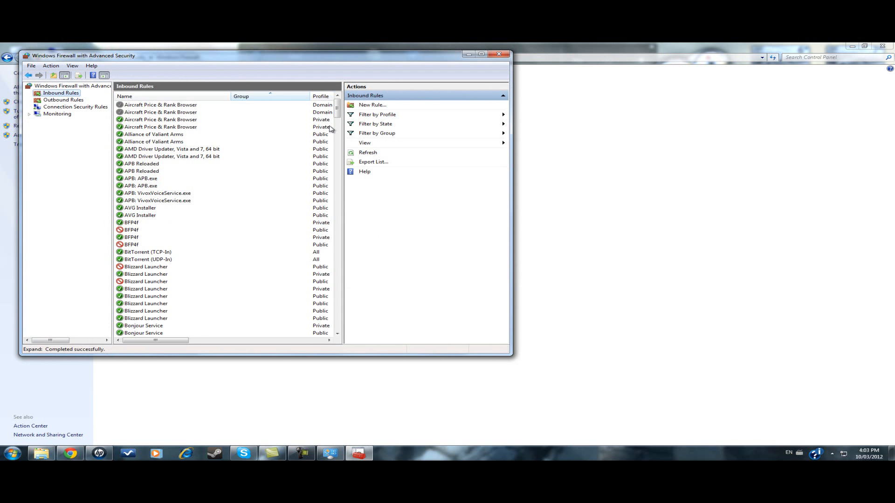
pyautogui.click(141, 171)
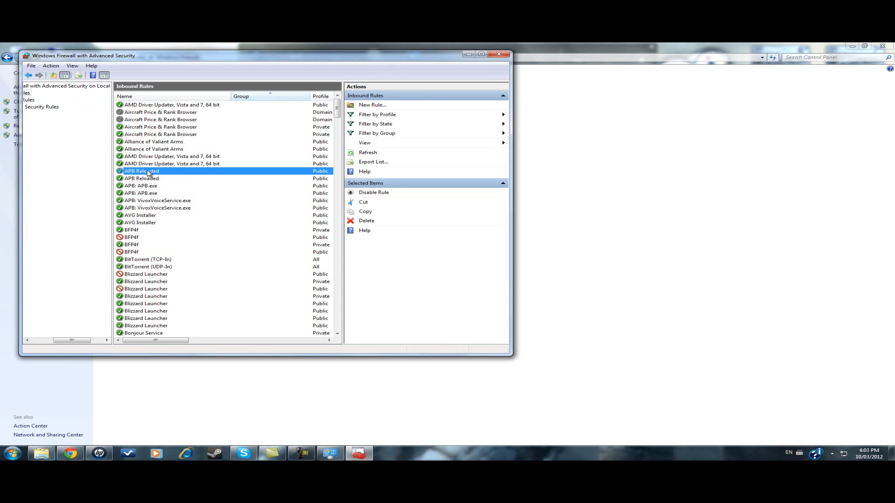
pyautogui.scroll(-3)
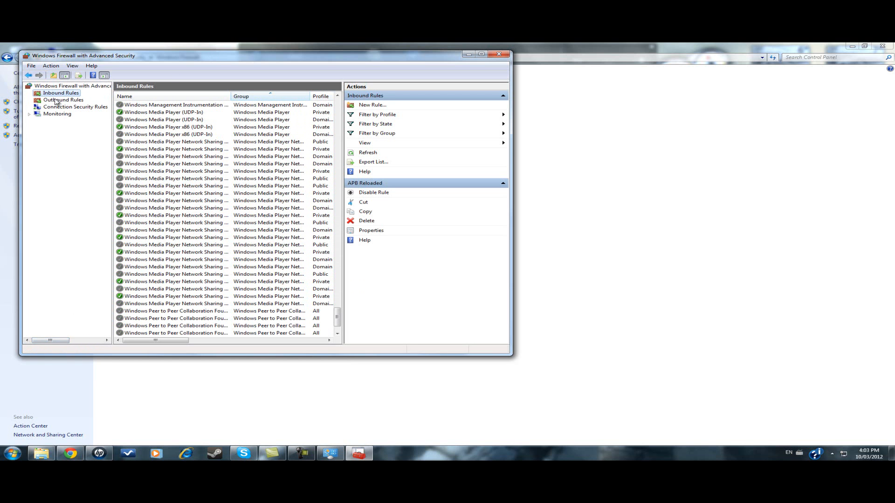
pyautogui.click(63, 99)
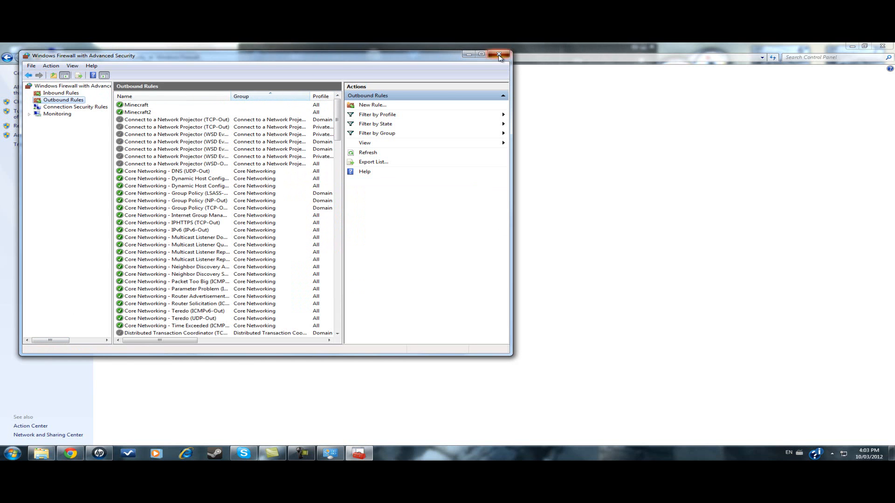
# - Close the advanced firewall console and the Control Panel firewall window
pyautogui.click(498, 55)
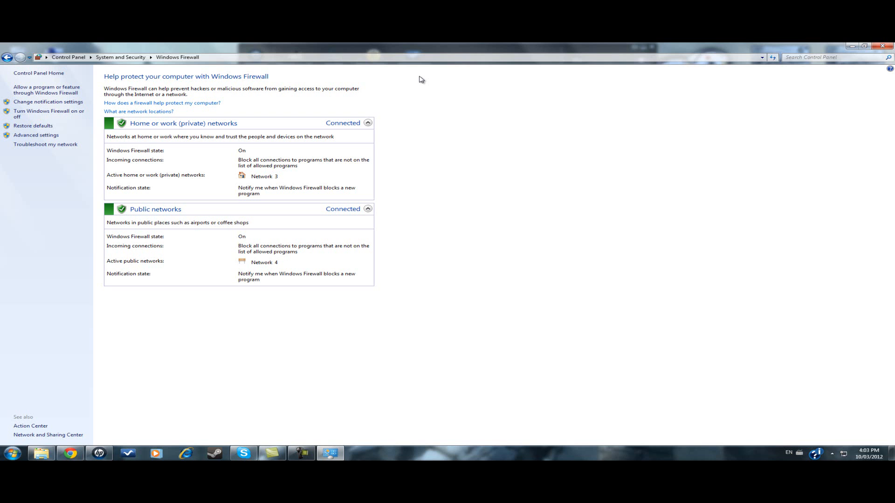
pyautogui.moveTo(280, 280)
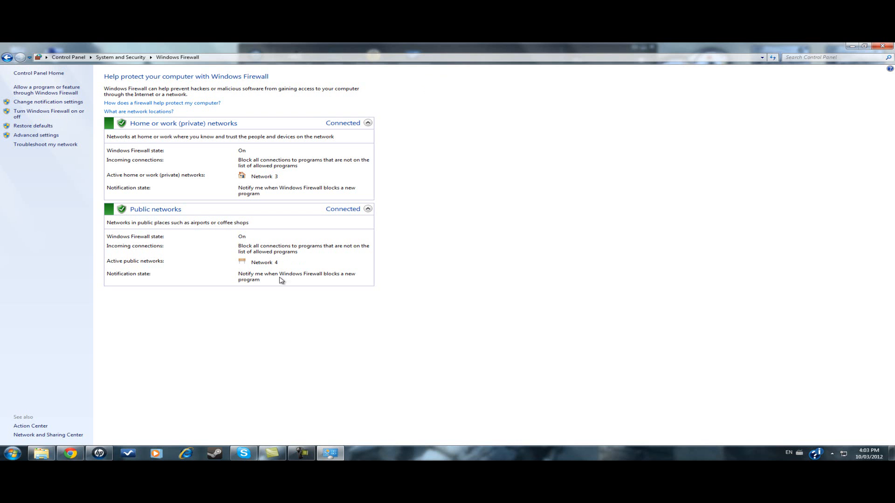
pyautogui.moveTo(133, 268)
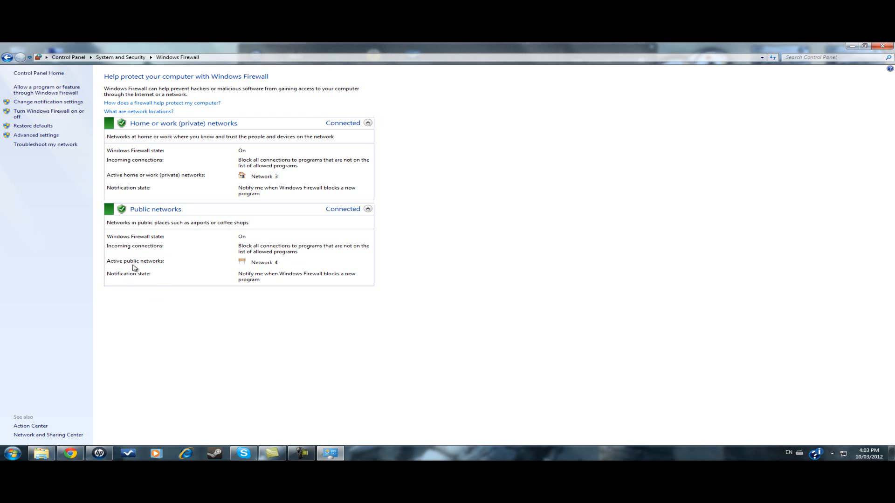
pyautogui.moveTo(888, 46)
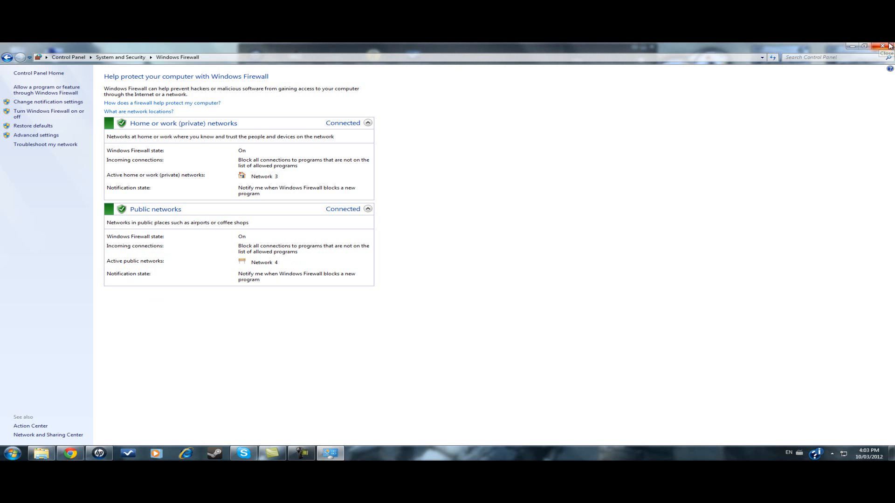
pyautogui.click(888, 46)
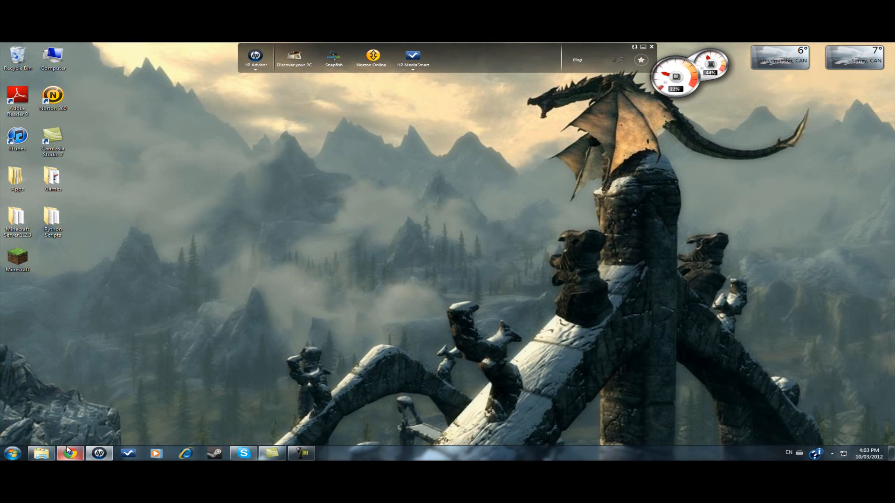
# - Launch the browser, go to the Telus router admin page, and enter credentials
pyautogui.click(70, 454)
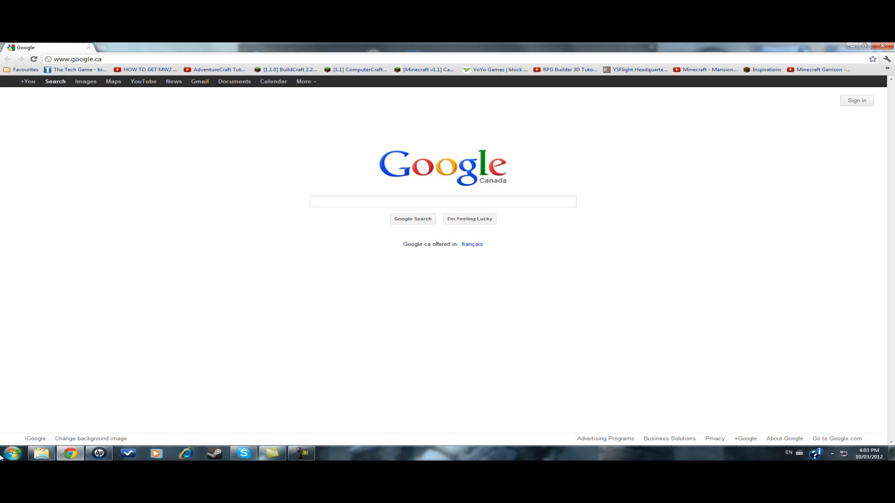
pyautogui.click(75, 59)
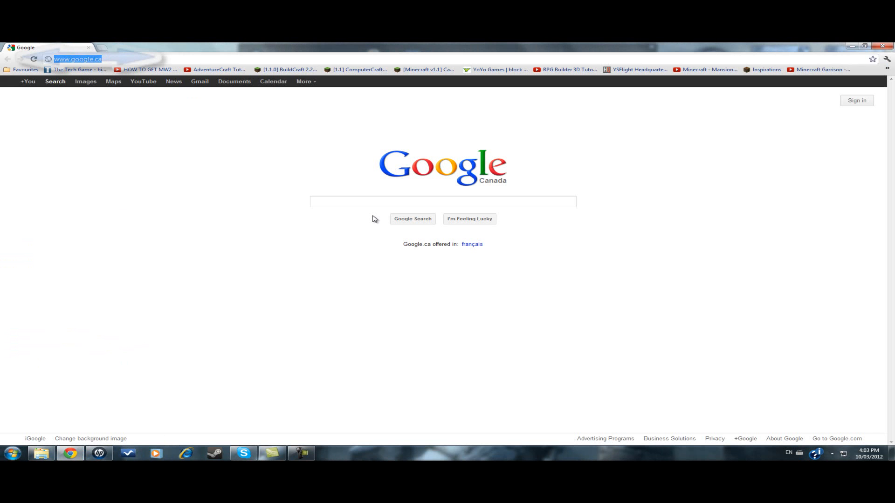
pyautogui.click(75, 59)
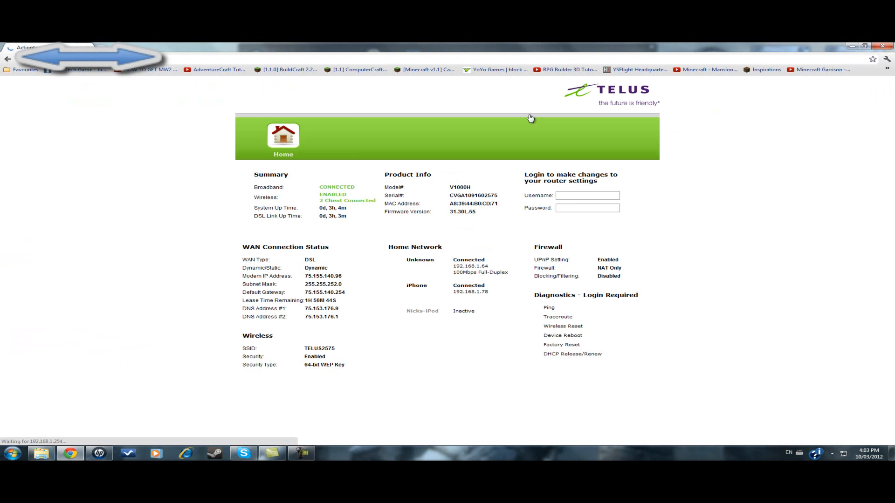
pyautogui.write('a')
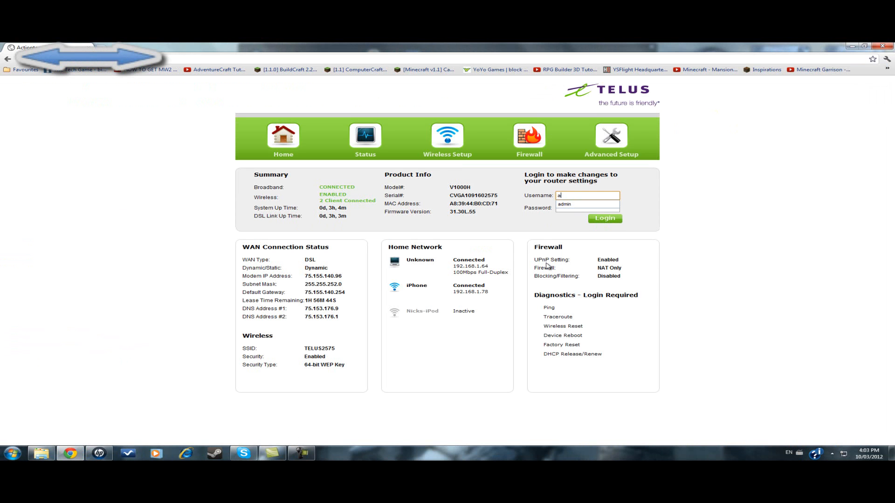
# - Log in past the empty-password warning, postpone the password change, and open Firewall settings
pyautogui.click(605, 218)
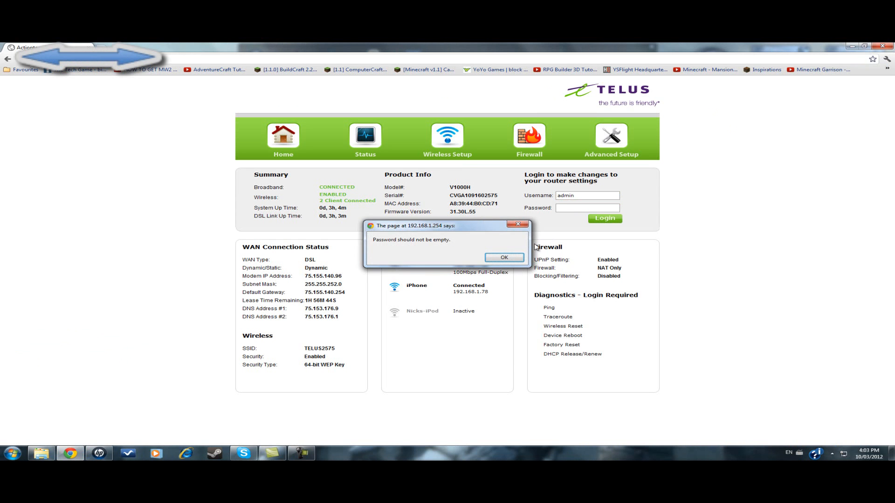
pyautogui.click(503, 257)
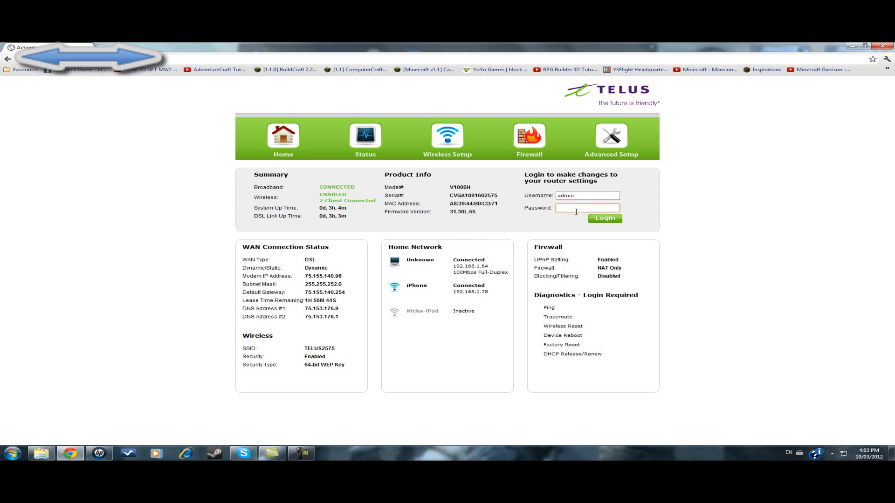
pyautogui.click(605, 218)
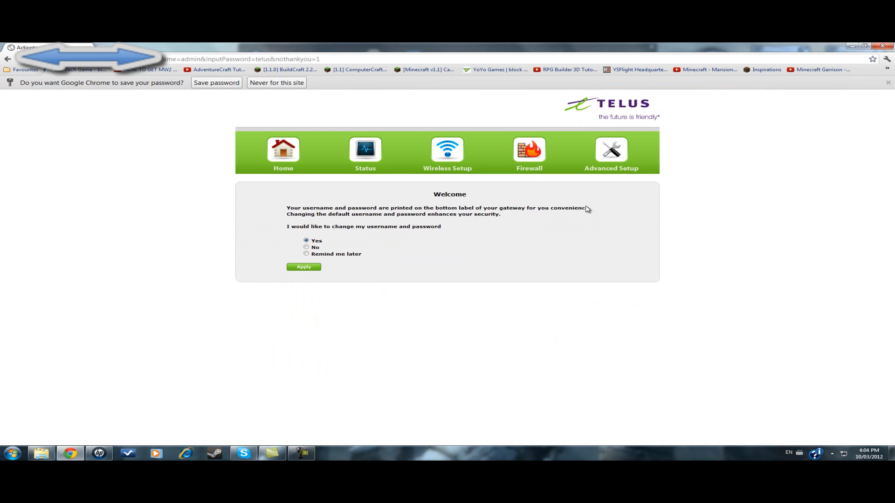
pyautogui.click(307, 254)
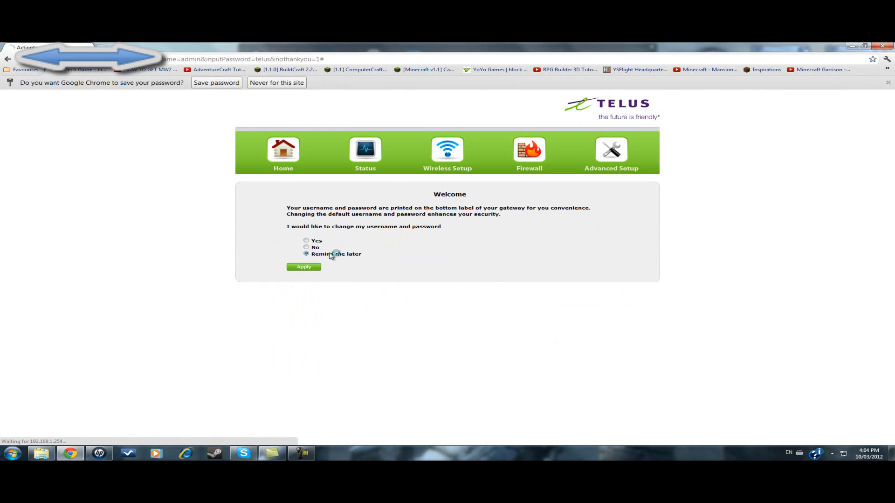
pyautogui.click(529, 150)
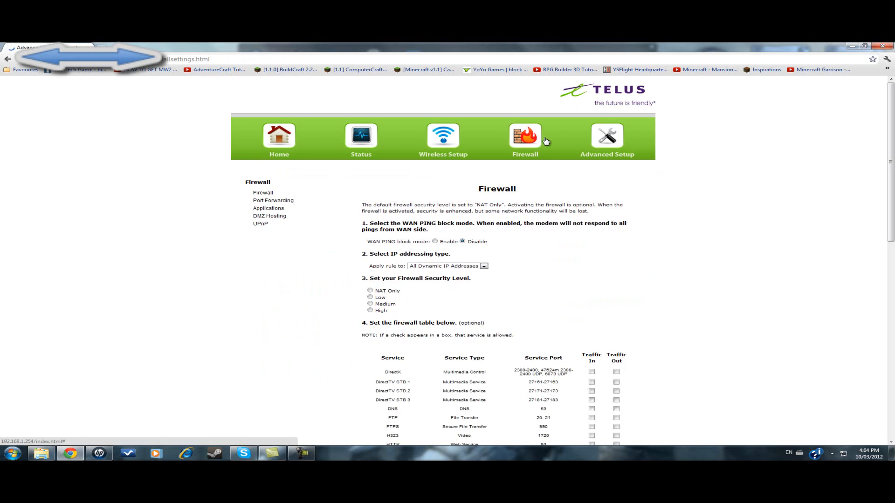
# - Review the applied port forwarding rules for 25565–25567, closing the Windows Help popup
pyautogui.click(272, 200)
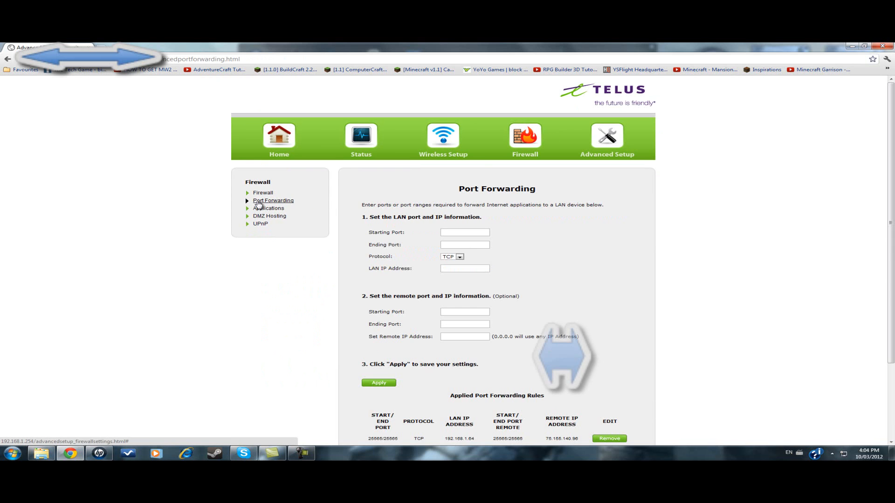
pyautogui.scroll(-3)
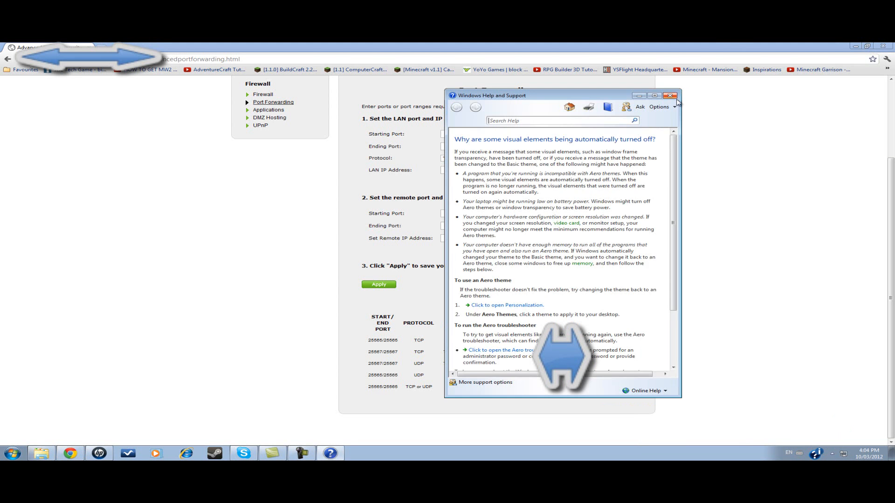
pyautogui.click(672, 95)
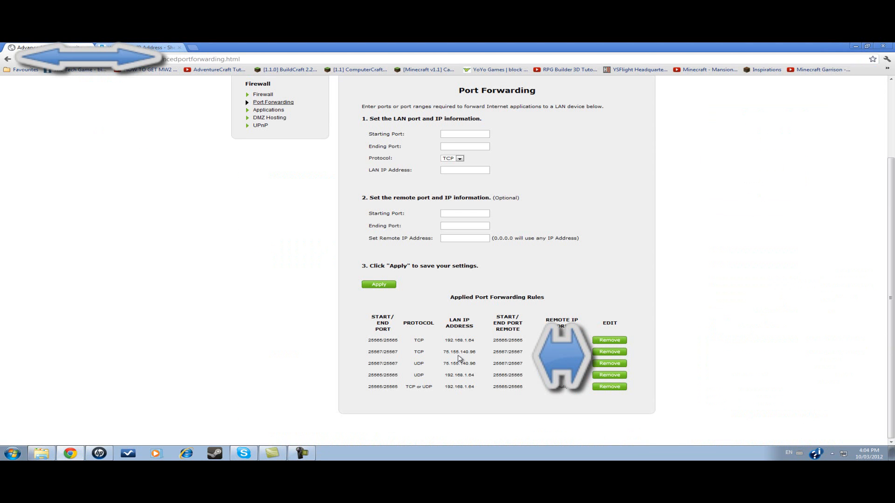
pyautogui.moveTo(477, 390)
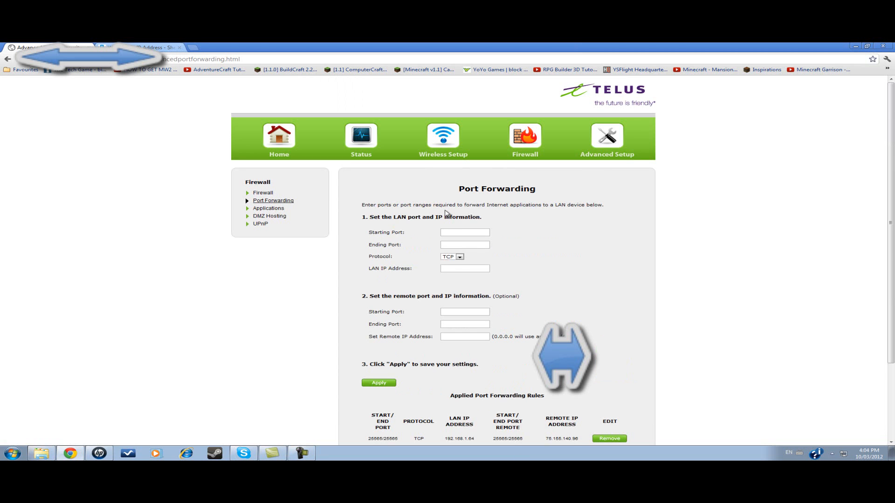
pyautogui.moveTo(330, 215)
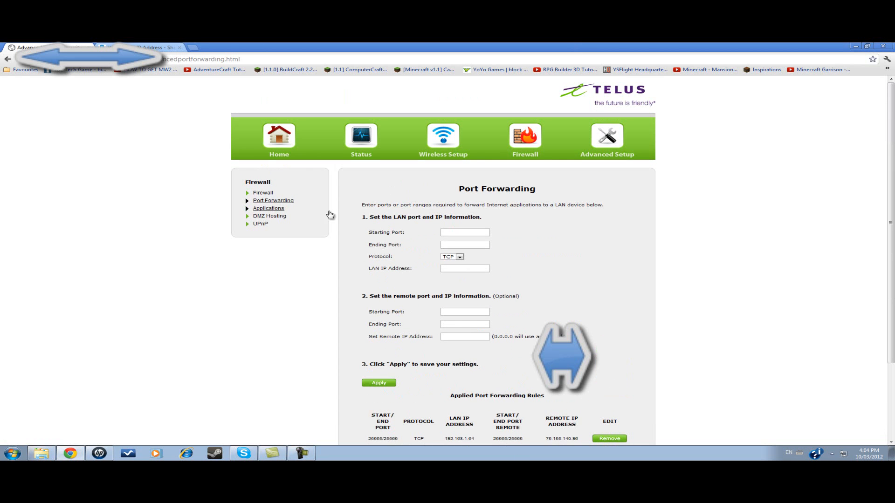
pyautogui.scroll(-3)
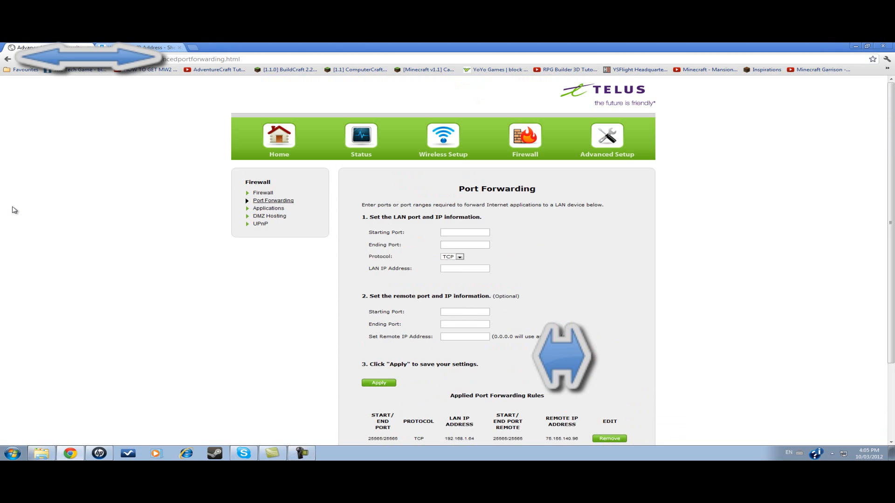
# - Search Google for 'open port' in a new tab and open the Open Port Check Tool
pyautogui.click(198, 46)
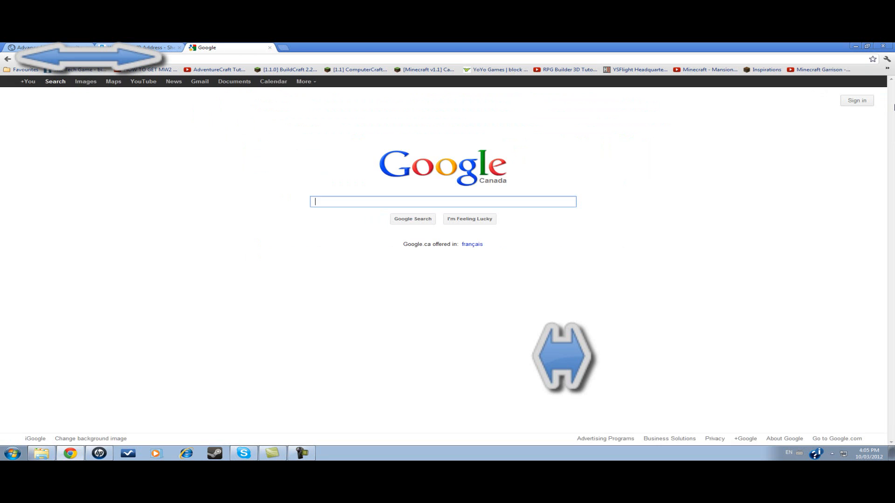
pyautogui.write('open po')
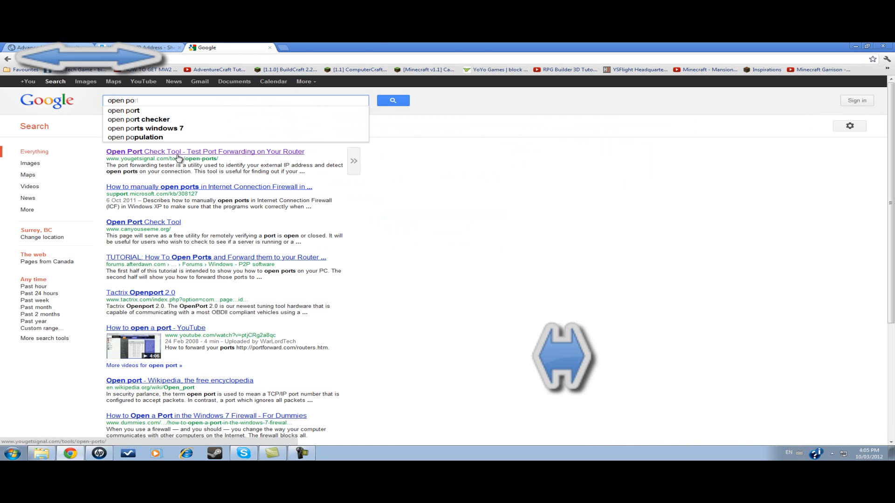
pyautogui.click(205, 151)
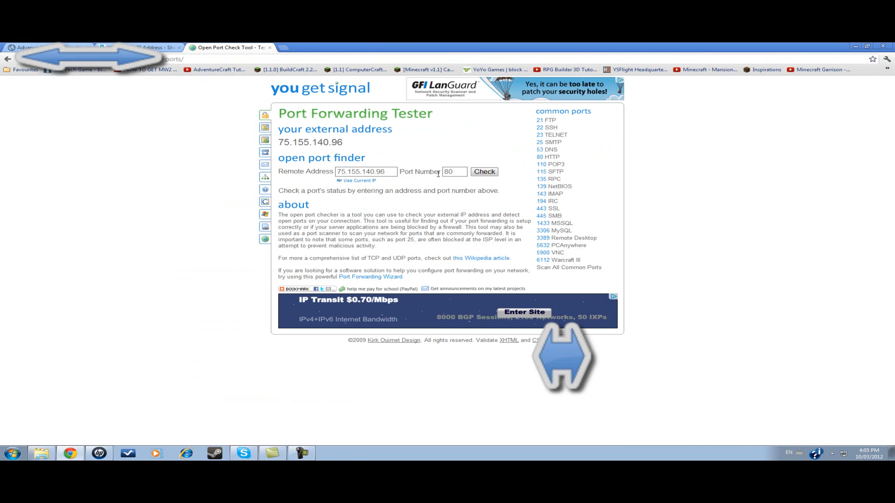
pyautogui.write('25565')
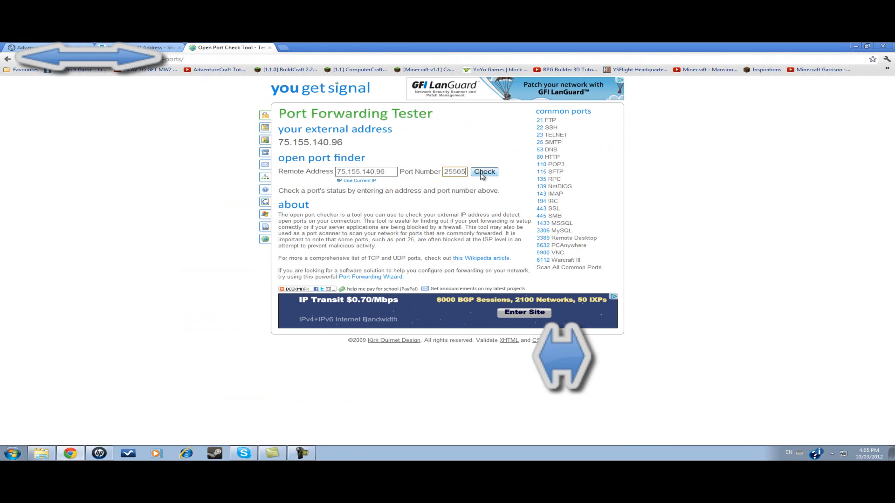
pyautogui.click(484, 171)
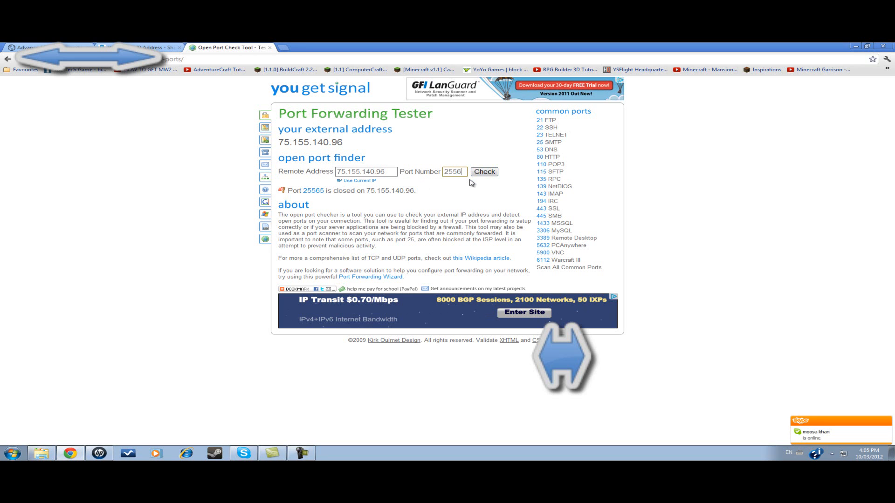
pyautogui.click(483, 172)
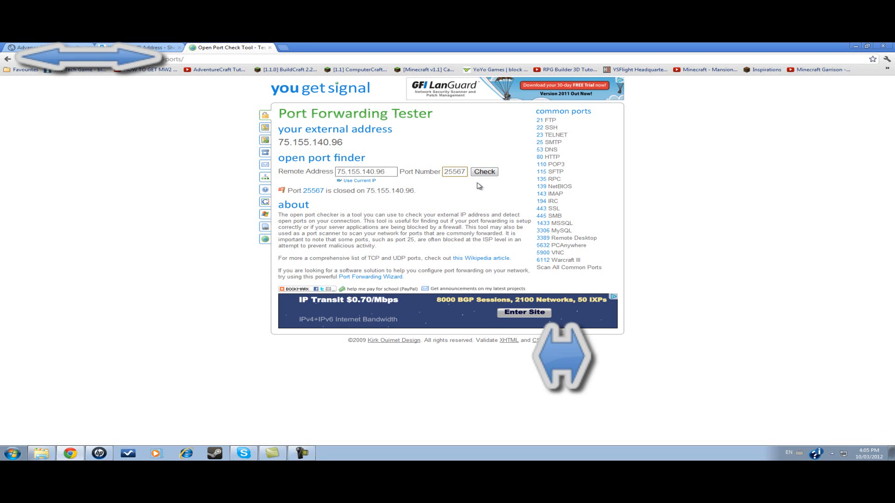
pyautogui.click(7, 48)
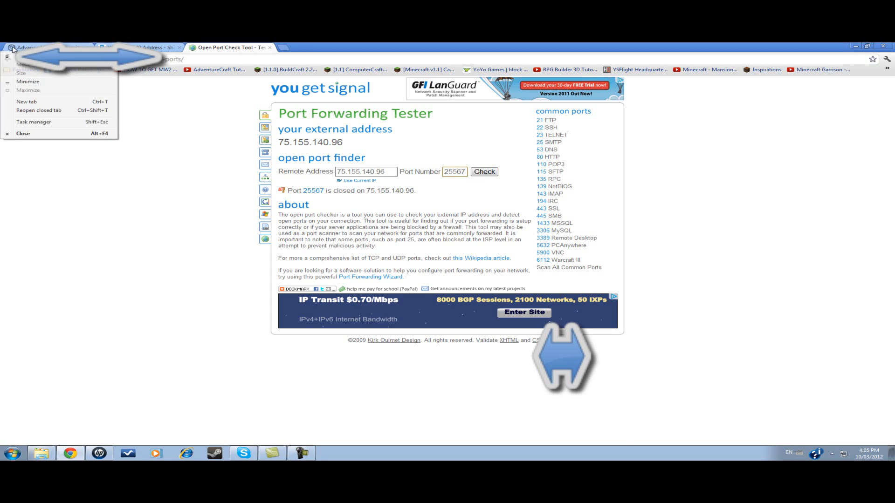
# - Switch back to the router admin tab and scroll to the applied 25565 TCP rule
pyautogui.click(51, 47)
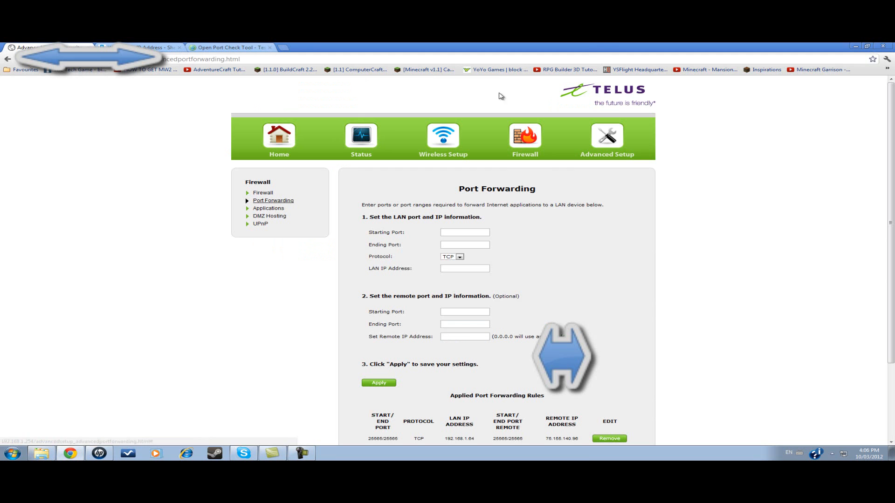
pyautogui.moveTo(470, 227)
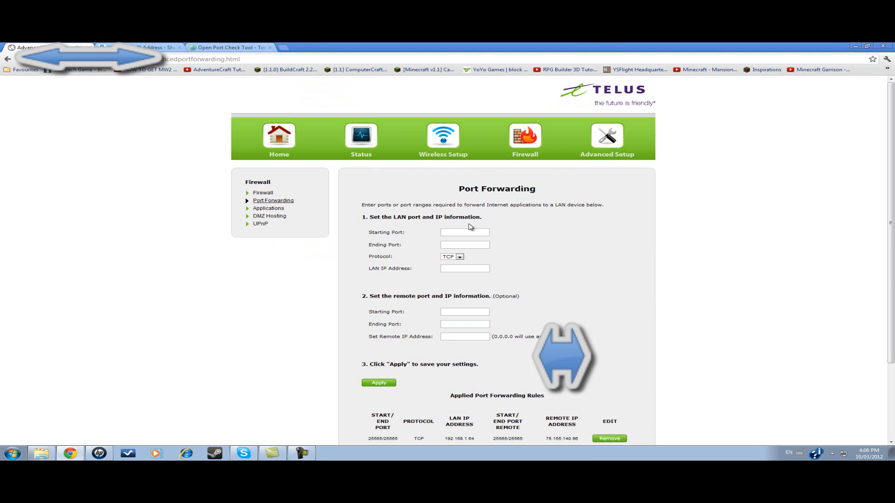
pyautogui.moveTo(286, 100)
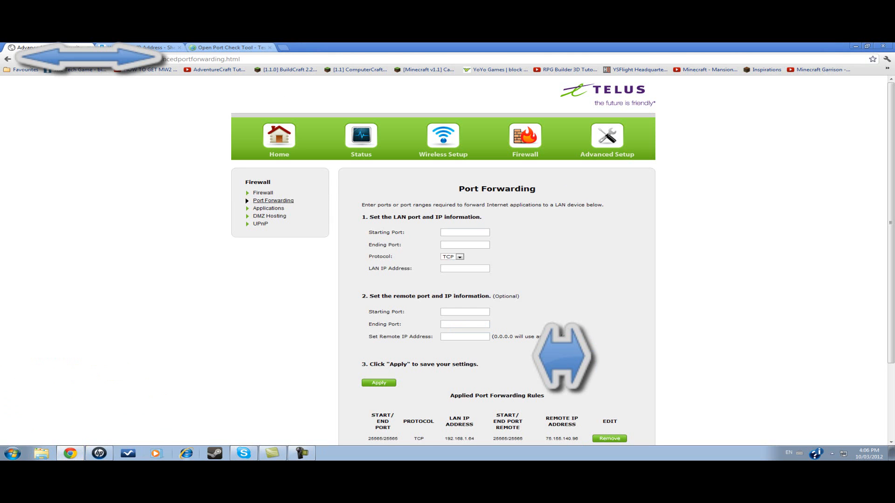
pyautogui.moveTo(185, 453)
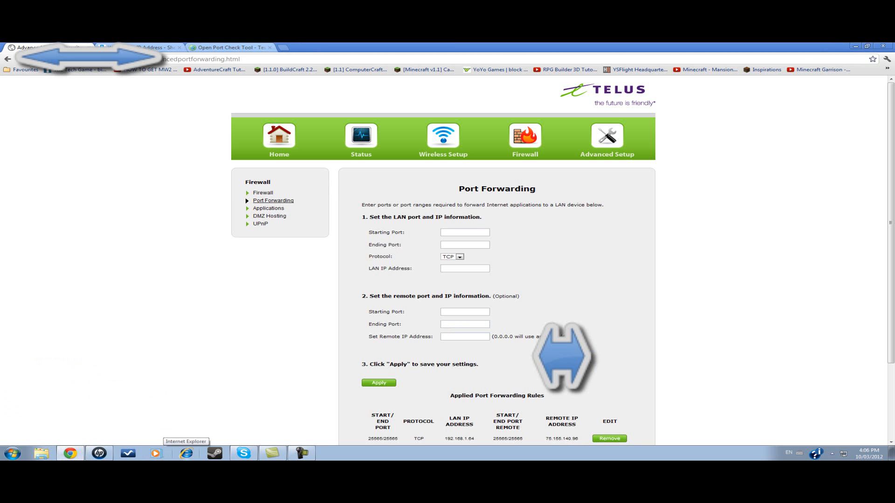
pyautogui.scroll(-3)
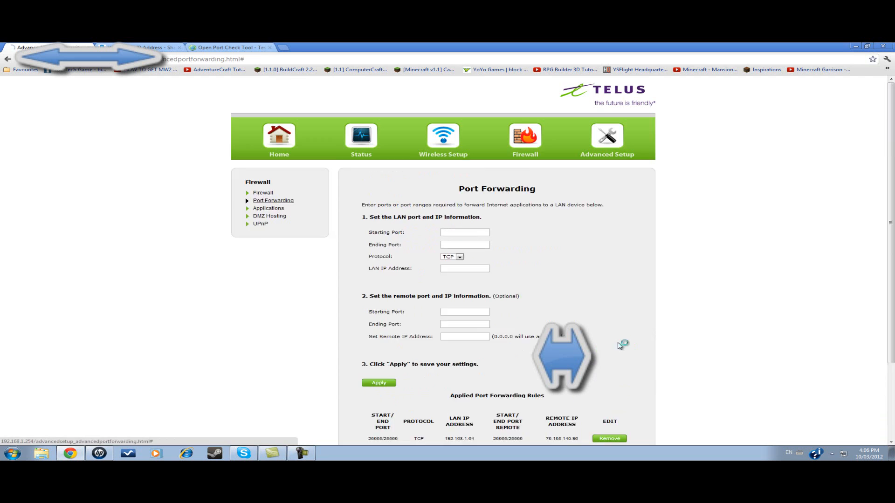
# - Remove the TCP forwarding rules for ports 25565 and 25567
pyautogui.click(609, 438)
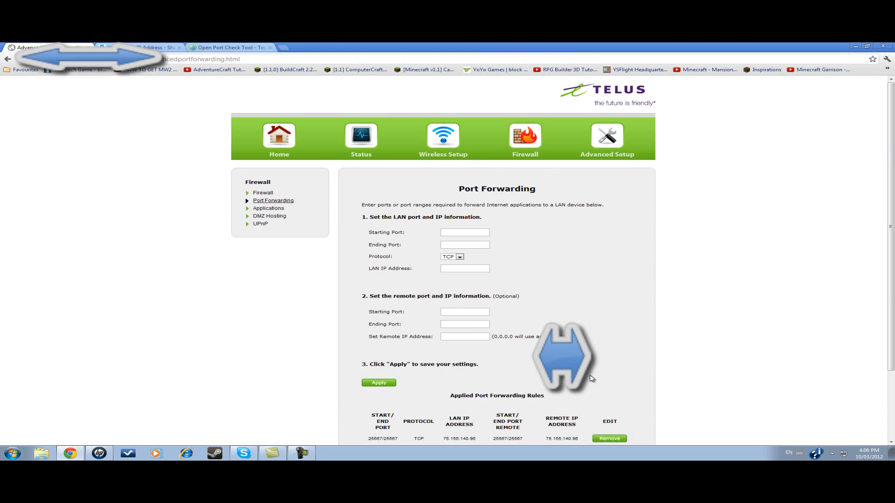
pyautogui.click(609, 438)
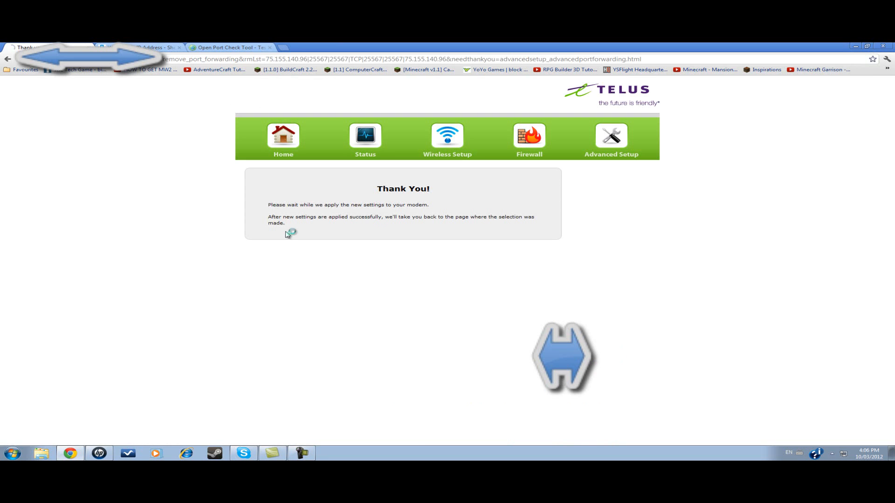